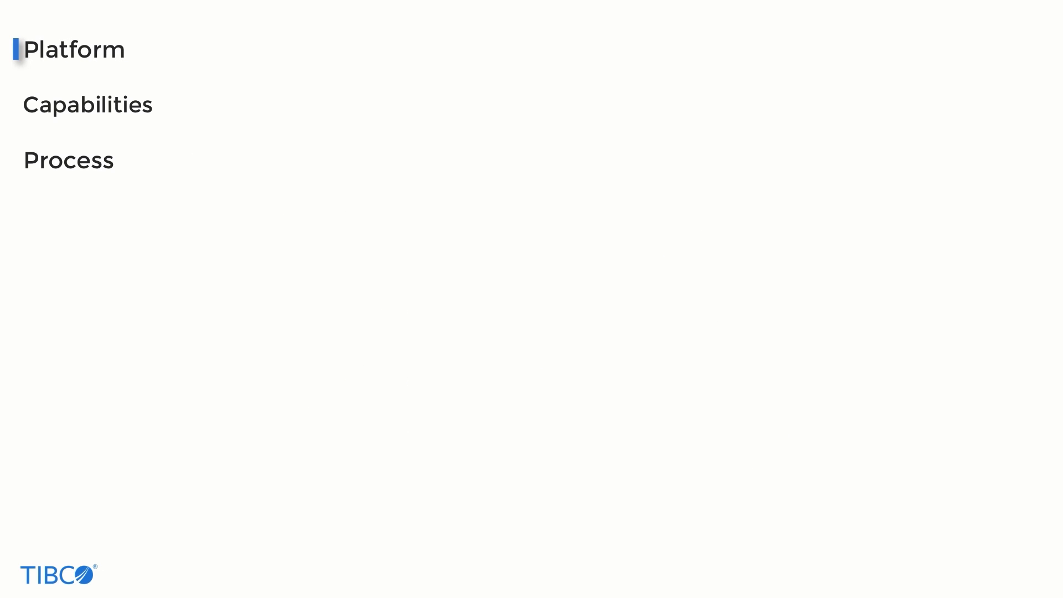
Advance the deck into Capabilities until the performance summary dashboard screenshot appears
click(87, 104)
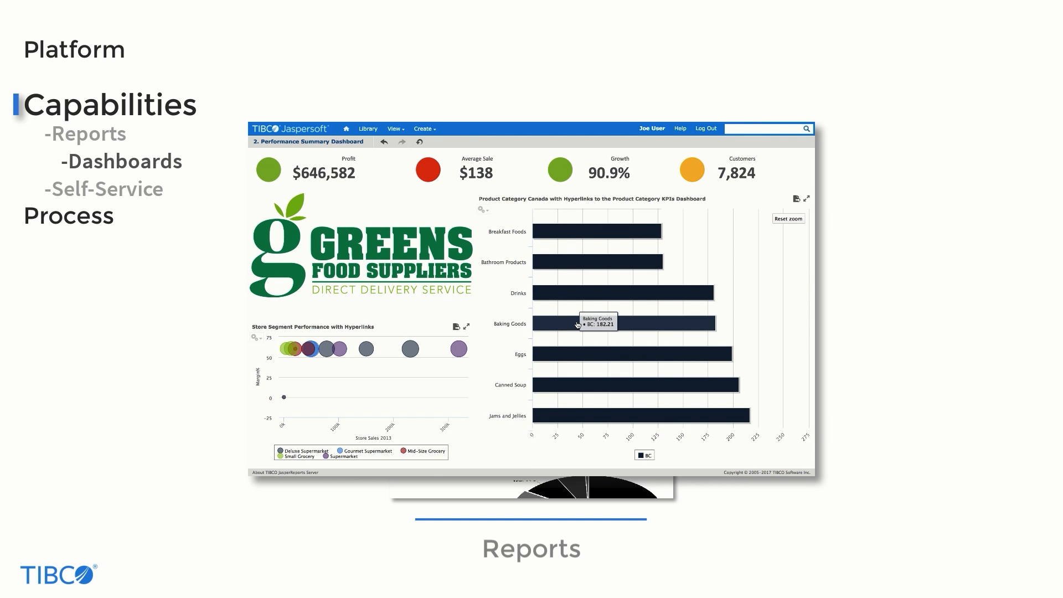
Advance past the product category KPI dashboard to the Self-Service ad hoc expense view
click(618, 323)
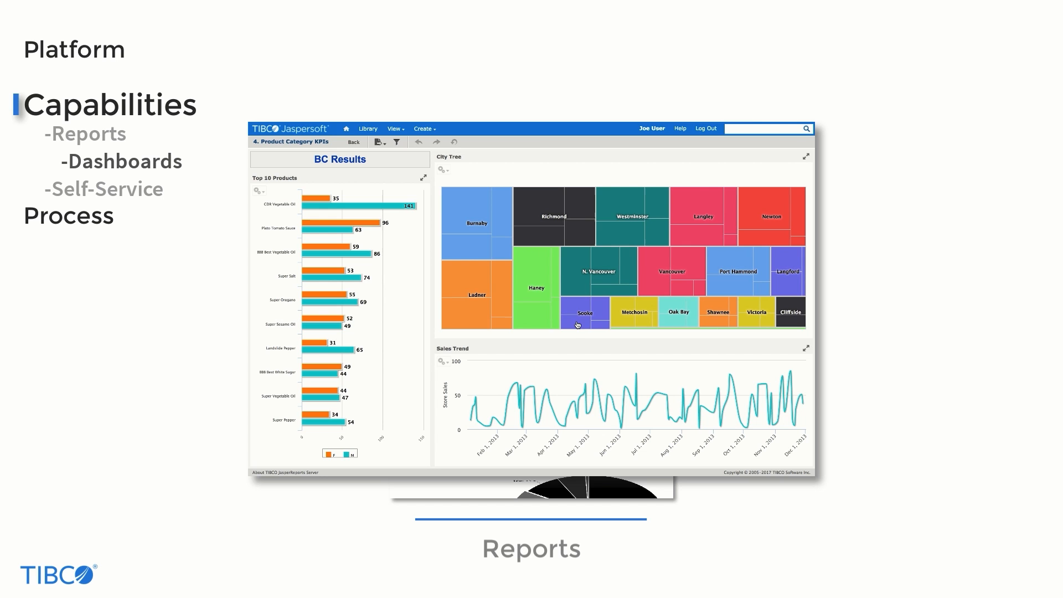
click(534, 285)
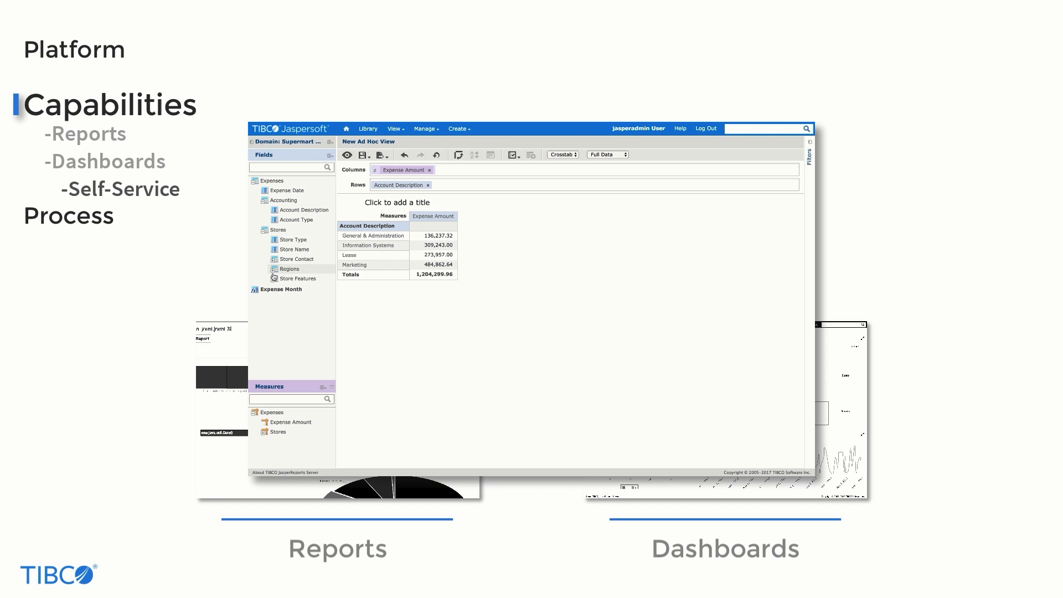
Advance past the Self-Service ad hoc view so the Capabilities screenshots clear
click(288, 268)
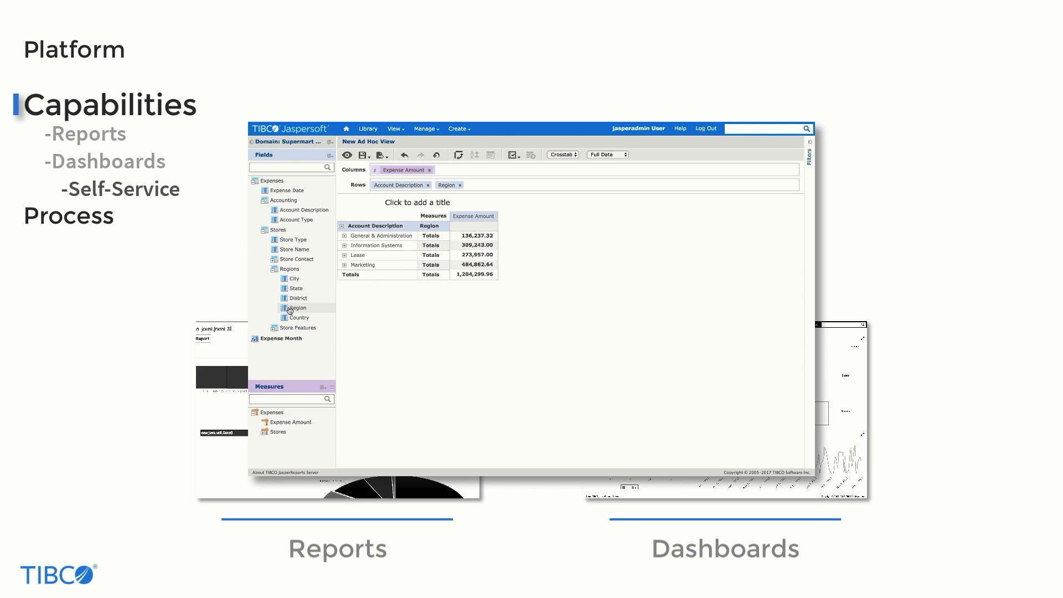
drag(398, 184, 400, 169)
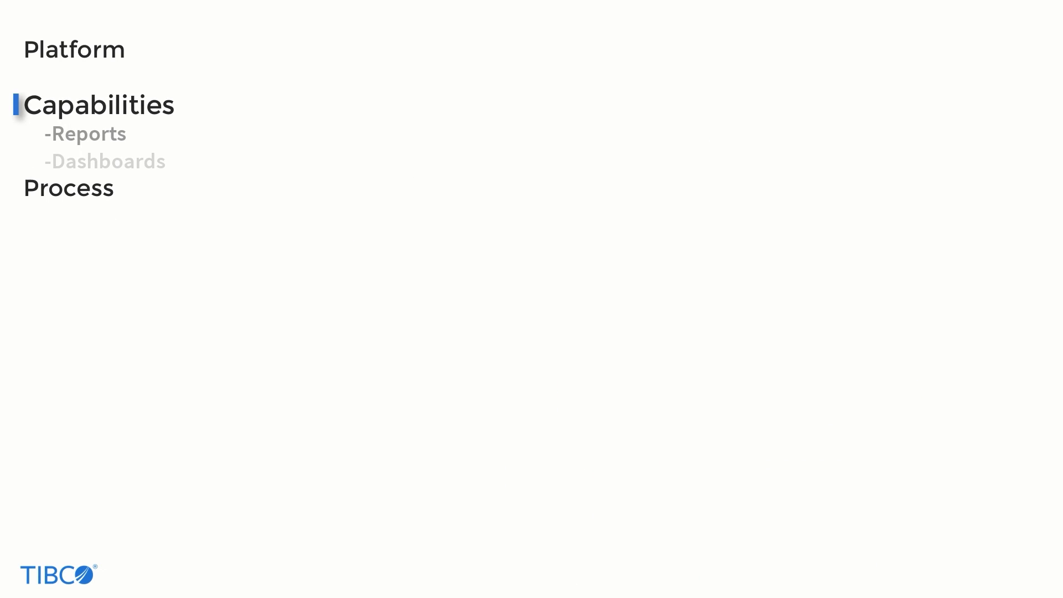
Advance to the Process section and step to Author with the barcode wizard screenshot
click(68, 188)
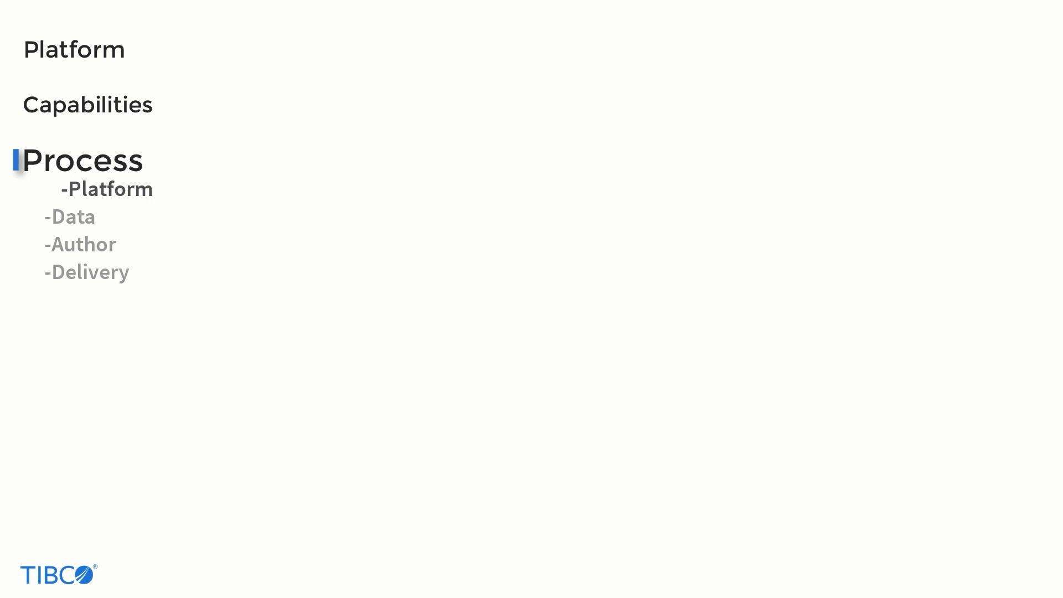
click(70, 217)
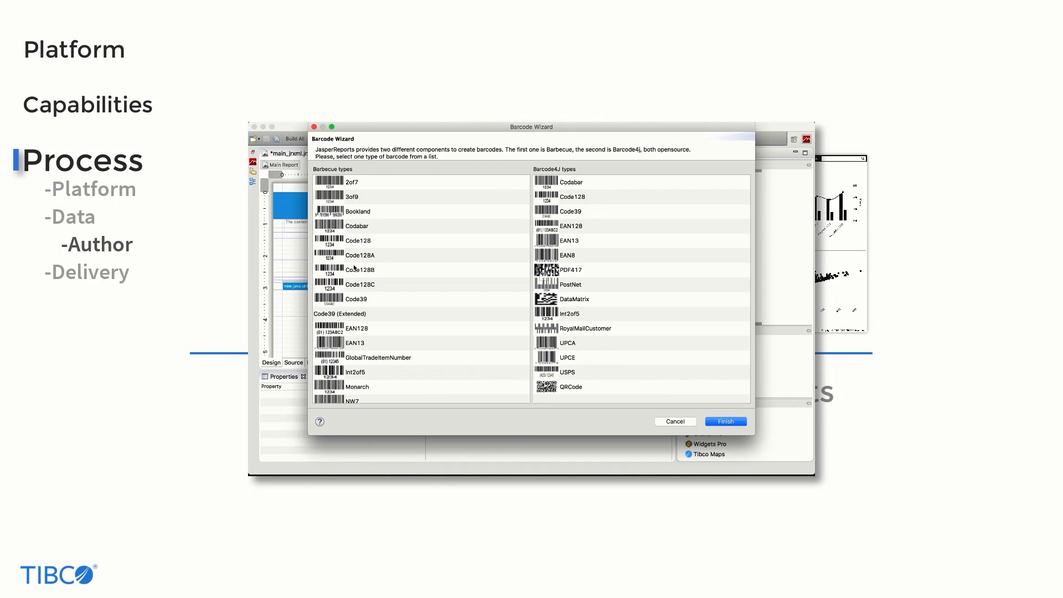
Advance to the Jaspersoft Studio HR Organization Report design with a QR code barcode
click(725, 421)
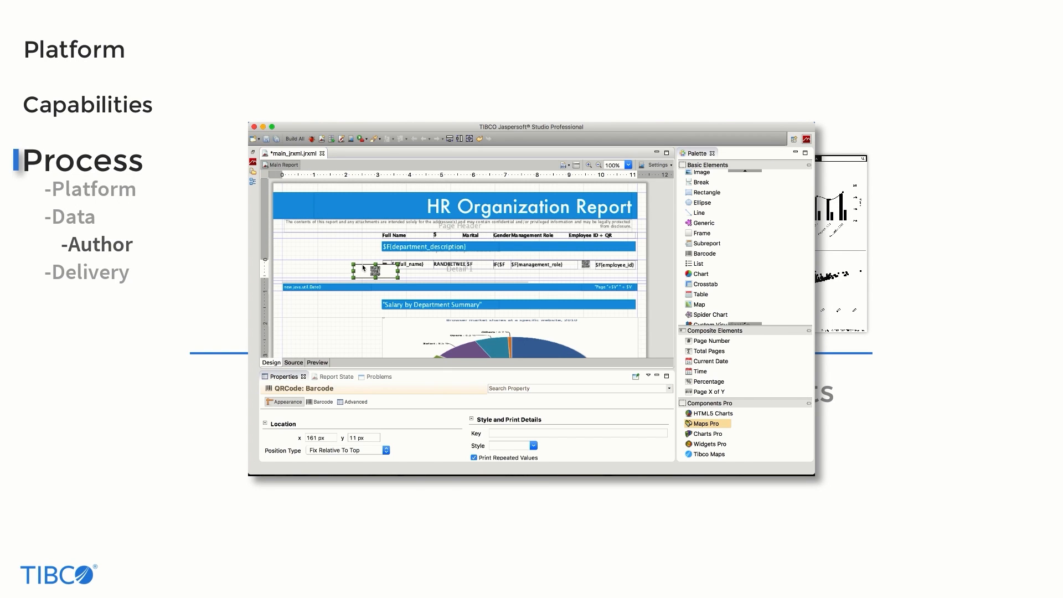